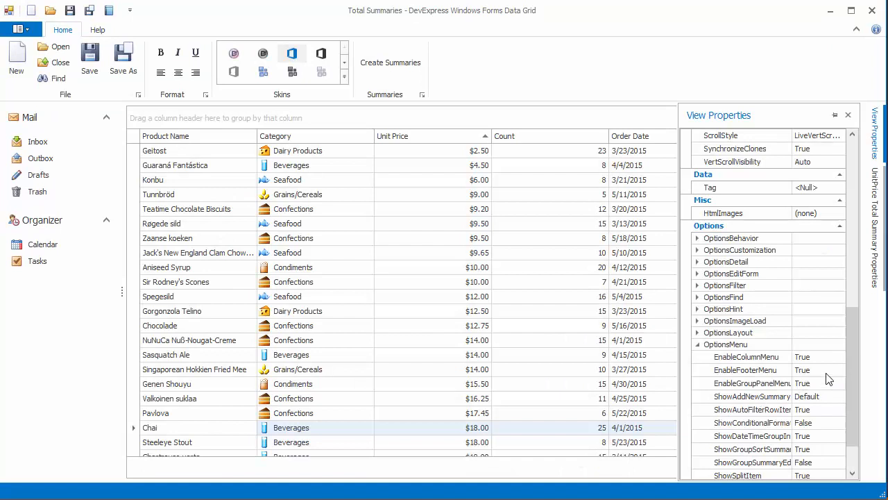
# Step: Enable the group footer menu so Beverages can show a Min unit price summary of $4.50
pyautogui.click(819, 369)
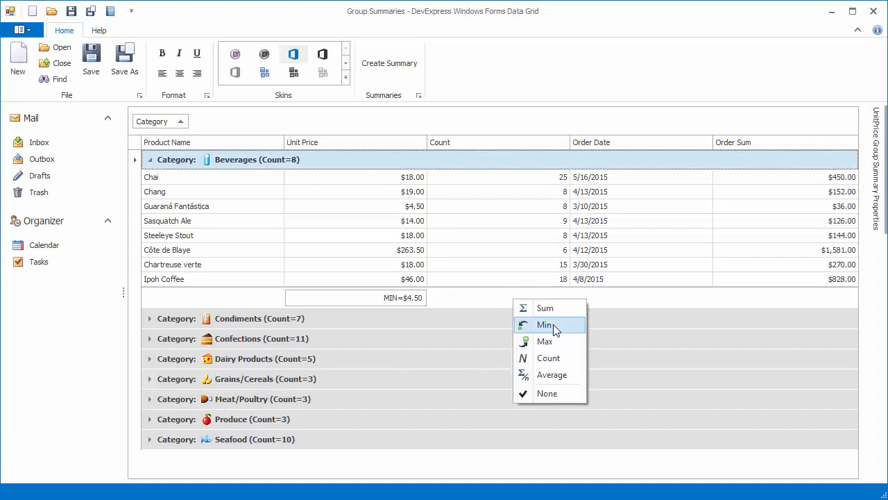
# Step: Add a group summary item shown in the group column footer and choose its summary type
pyautogui.click(544, 342)
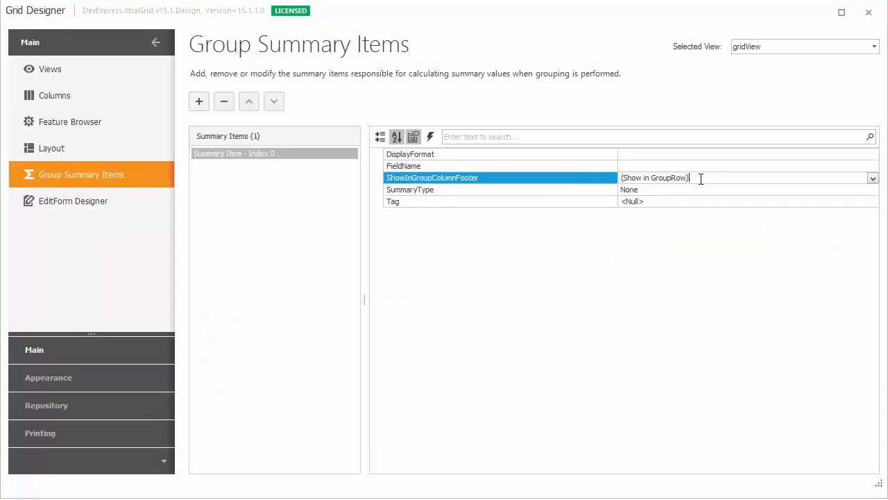
pyautogui.click(500, 189)
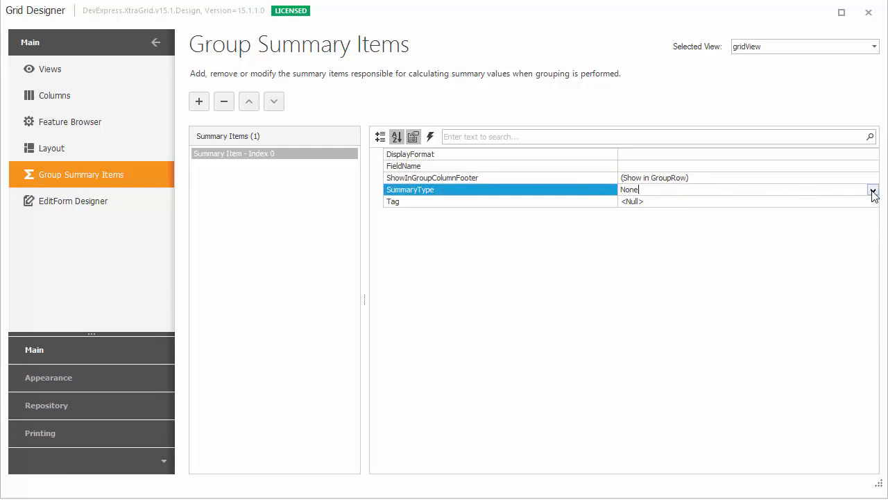
pyautogui.click(873, 189)
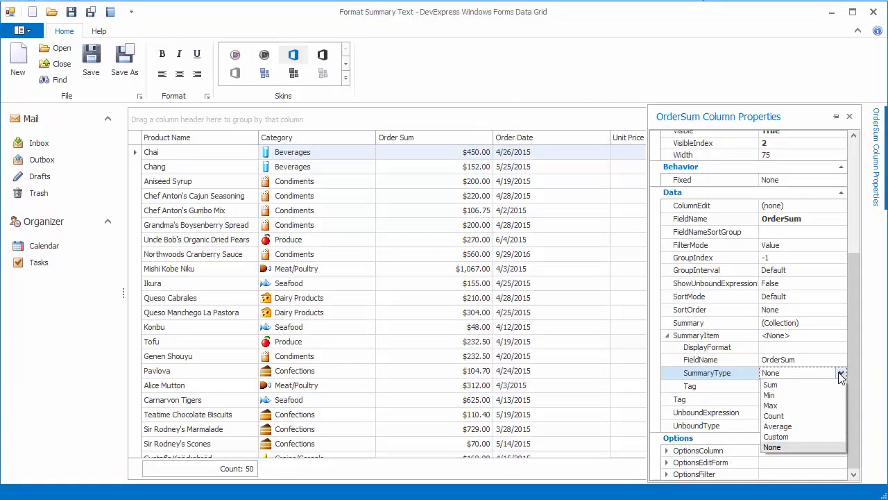
# Step: Summarize OrderDate with Max in group rows, formatted as 'Recent Order' with an MMM date pattern
pyautogui.click(770, 384)
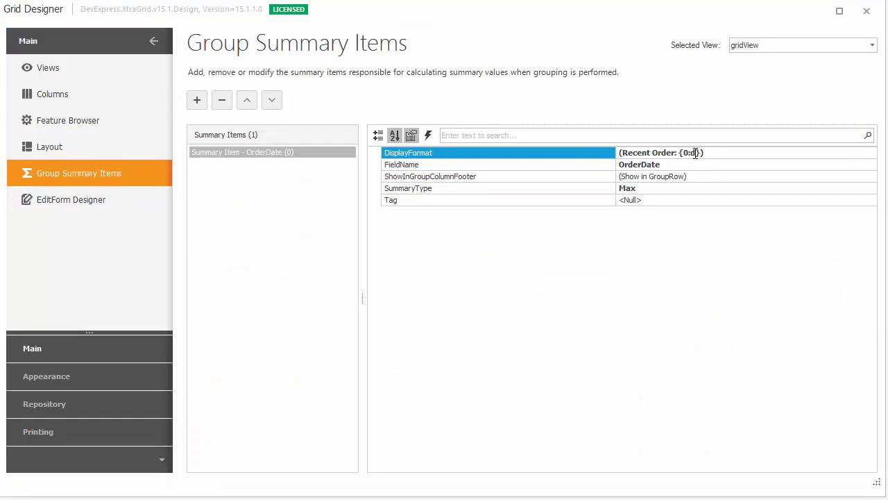
pyautogui.write('MMM} {')
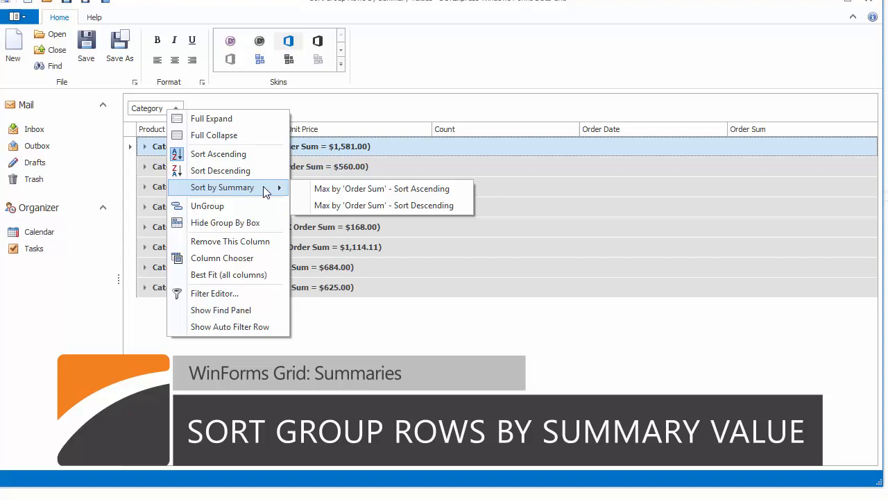
# Step: Sort Category groups ascending by Max Order Sum and set ShowGroupSortSummaryItems in OptionsMenu
pyautogui.click(382, 188)
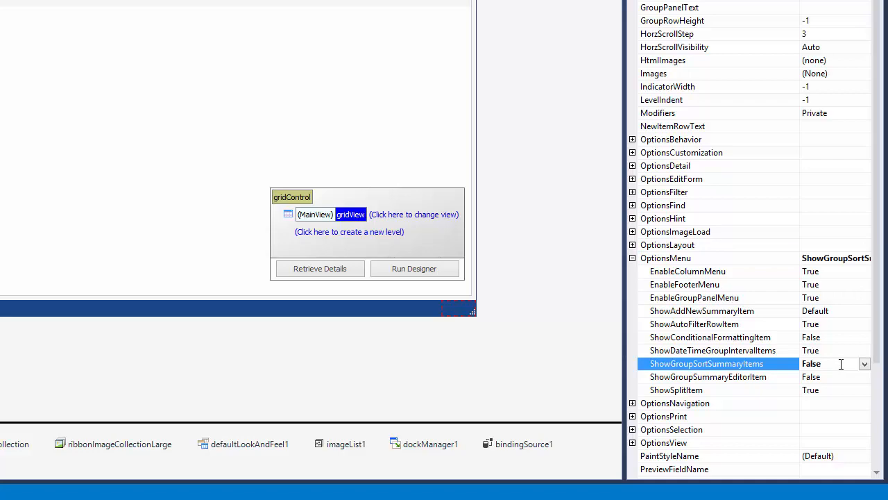
pyautogui.click(123, 11)
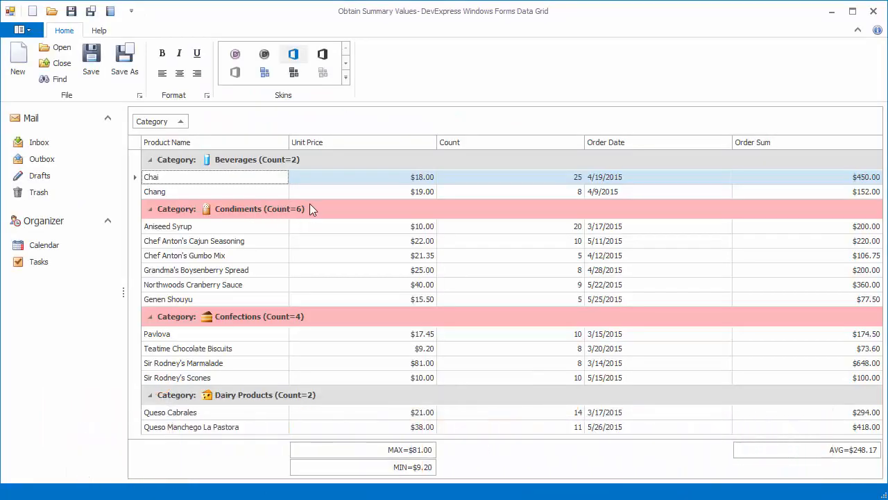
pyautogui.moveTo(311, 318)
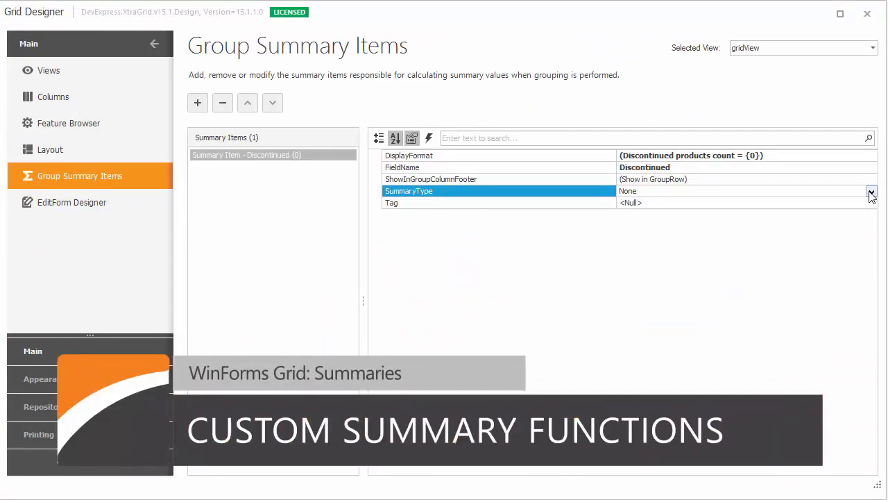
# Step: Give the Discontinued group summary item a custom summary type counting discontinued products
pyautogui.click(871, 191)
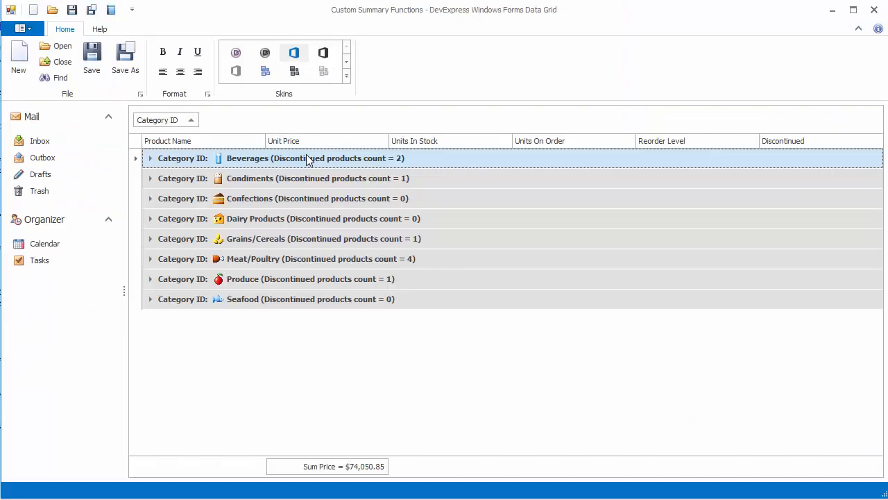
pyautogui.moveTo(406, 164)
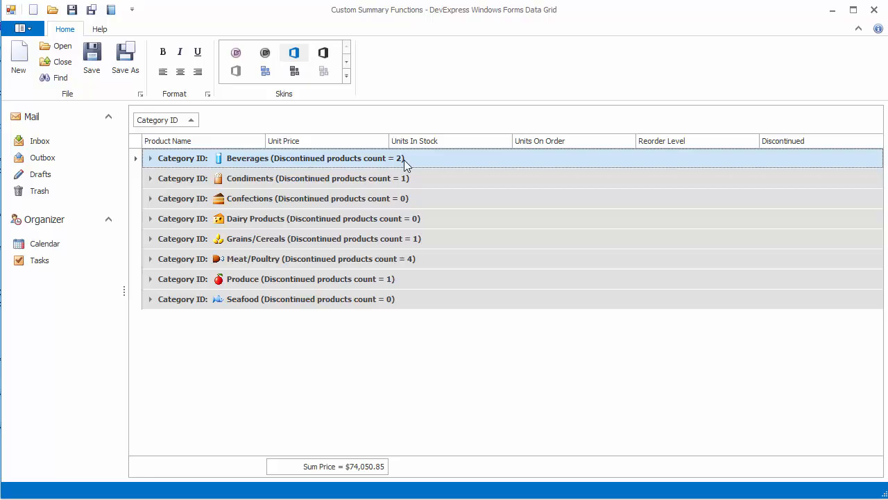